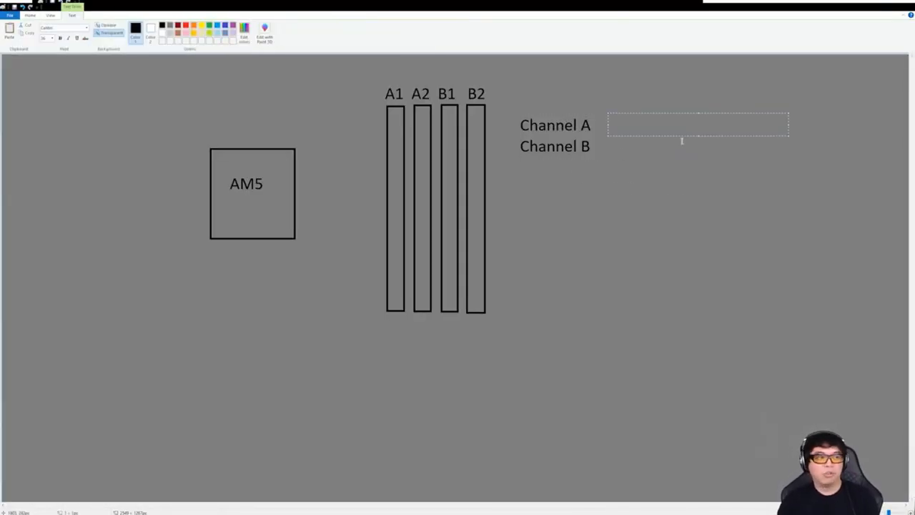
- Label the slot pairs 'A1, A2' beside Channel A and 'B1, B2' beside Channel B
{"action": "type", "text": "A1,"}
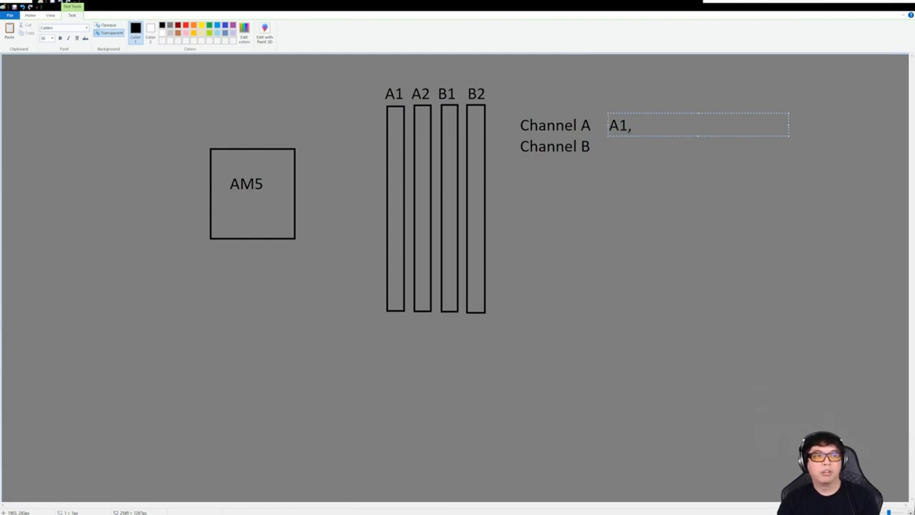
{"action": "type", "text": "A2"}
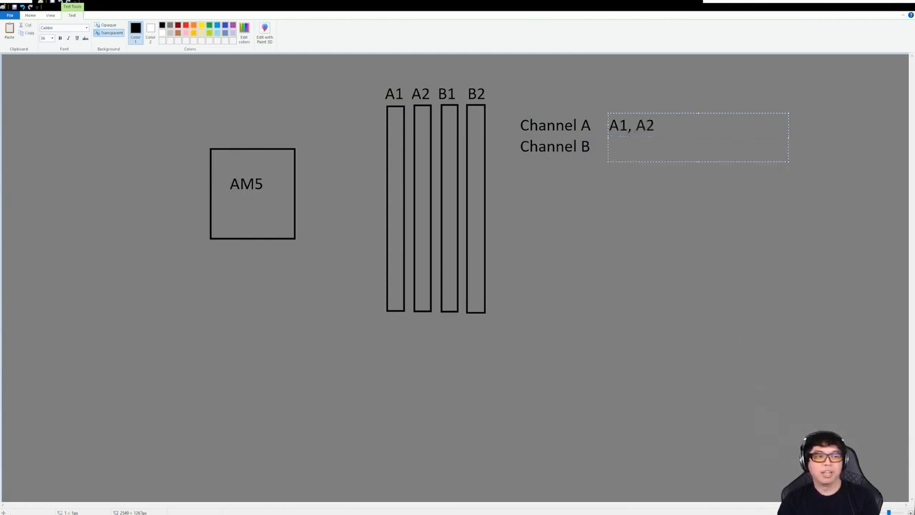
{"action": "type", "text": "B1, B"}
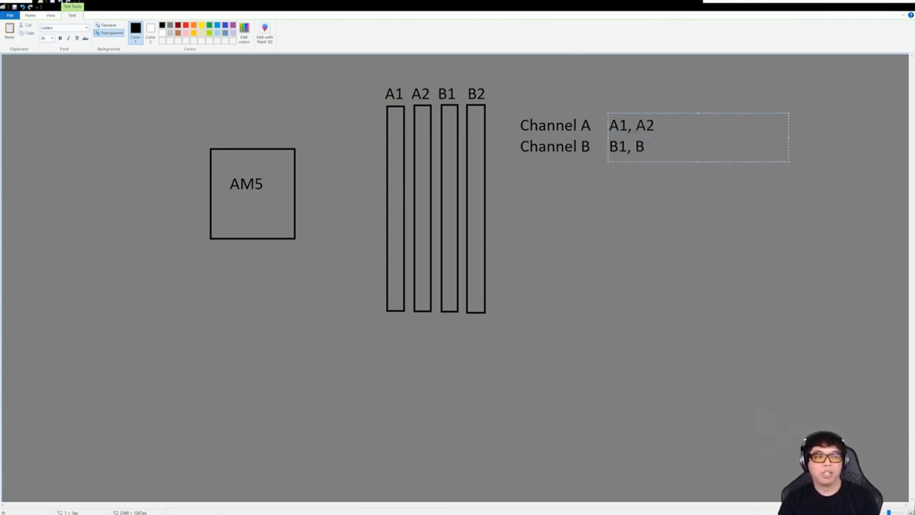
{"action": "type", "text": "2"}
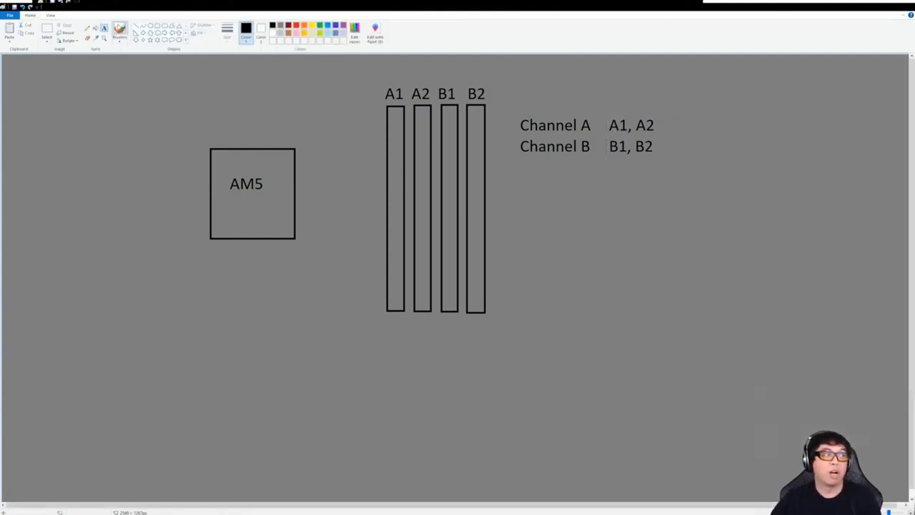
- Draw a freehand wire from the AM5 box curving to arrowheads into slots A2 and B2
{"action": "left_click", "coordinate": [120, 32]}
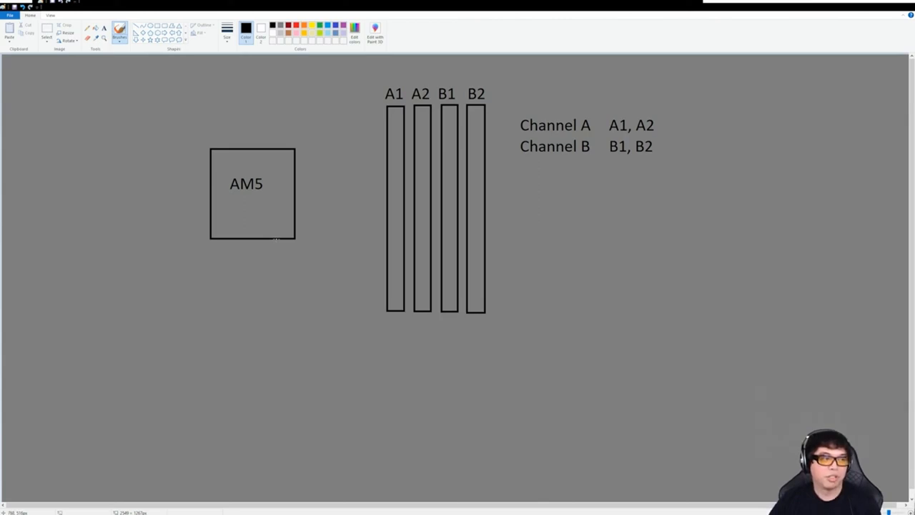
{"action": "left_click_drag", "start_coordinate": [256, 246], "coordinate": [251, 296]}
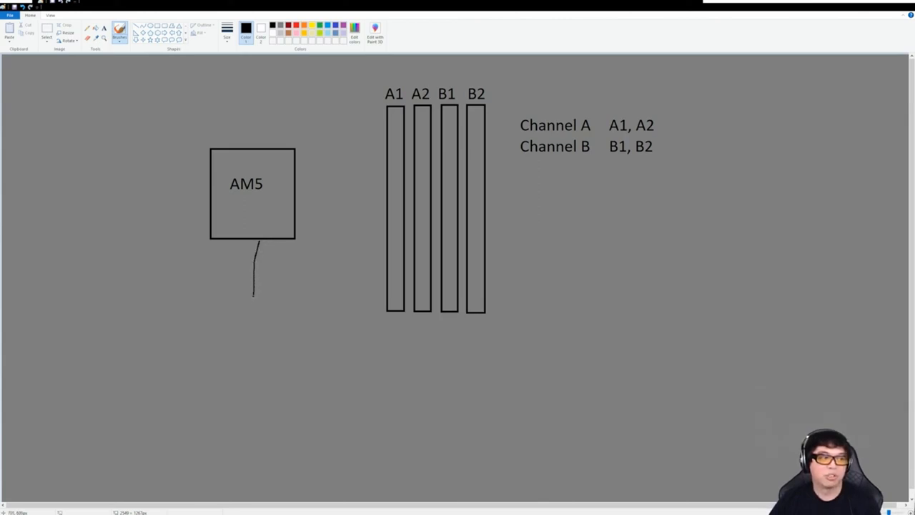
{"action": "left_click_drag", "start_coordinate": [254, 293], "coordinate": [421, 340]}
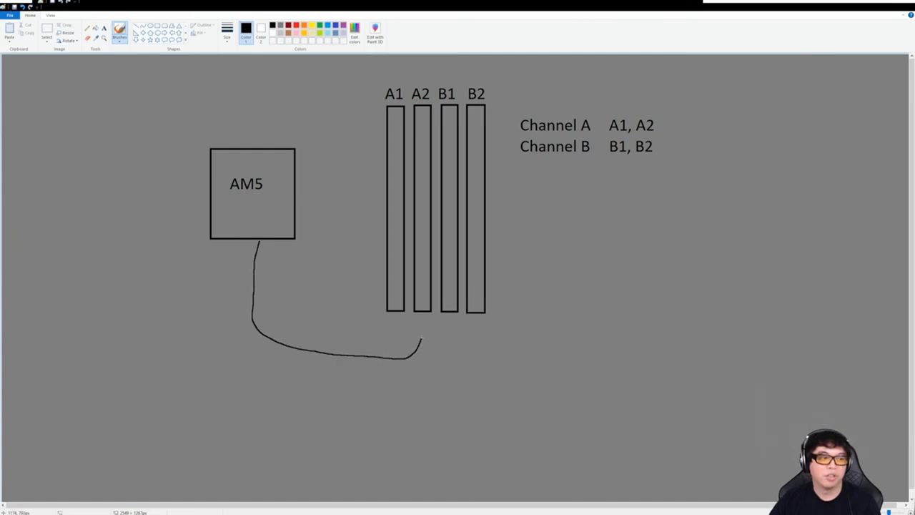
{"action": "left_click_drag", "start_coordinate": [418, 350], "coordinate": [421, 317]}
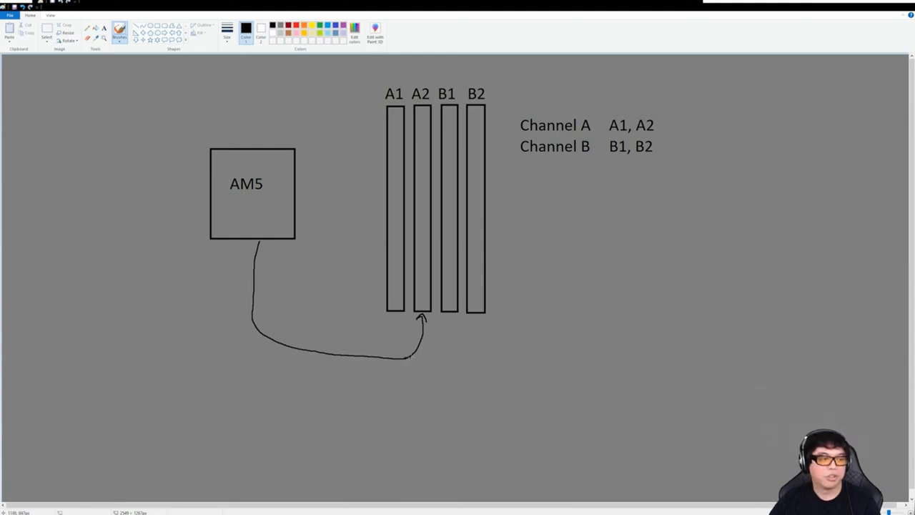
{"action": "left_click_drag", "start_coordinate": [412, 357], "coordinate": [479, 317]}
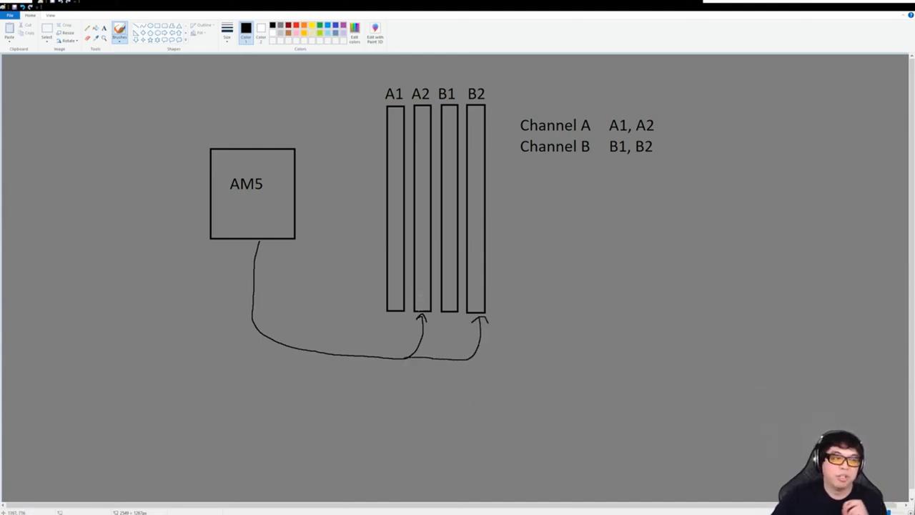
- Mark slots A2 and B2 with vertical strokes through each rectangle
{"action": "left_click_drag", "start_coordinate": [421, 114], "coordinate": [422, 307]}
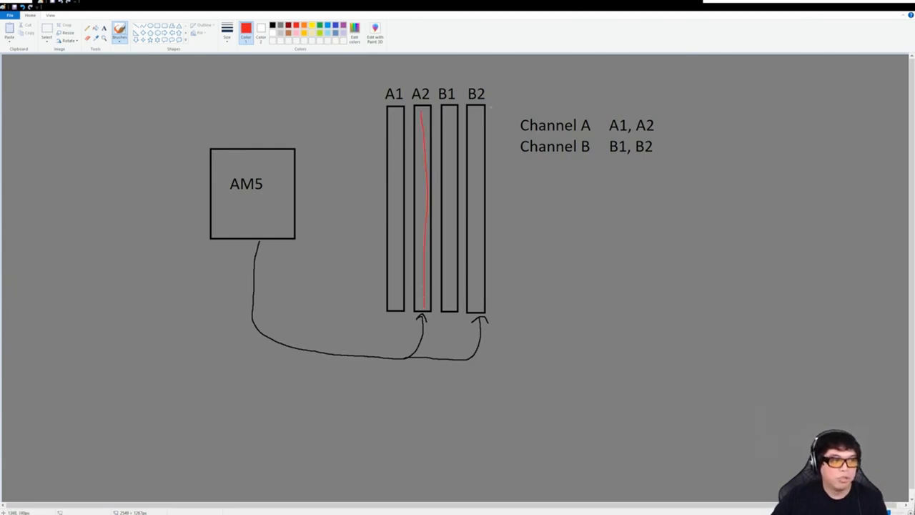
{"action": "left_click_drag", "start_coordinate": [478, 107], "coordinate": [477, 312]}
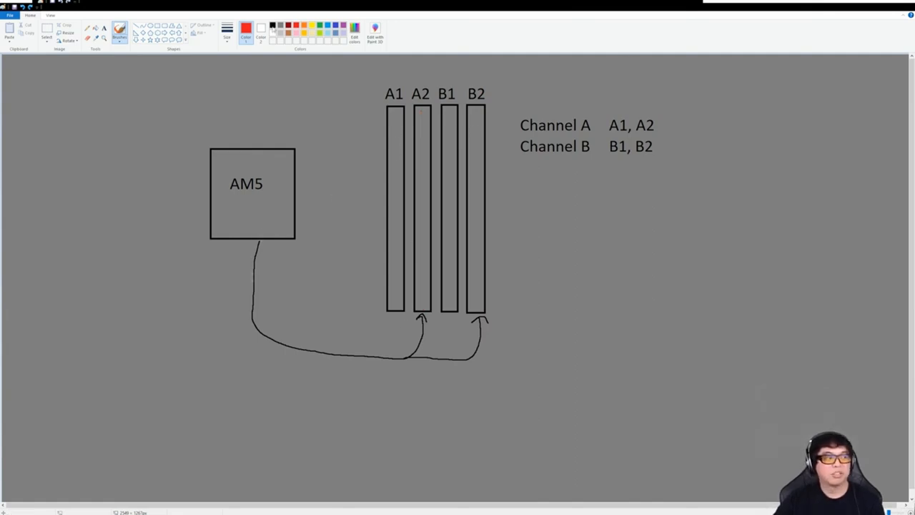
{"action": "left_click", "coordinate": [246, 27]}
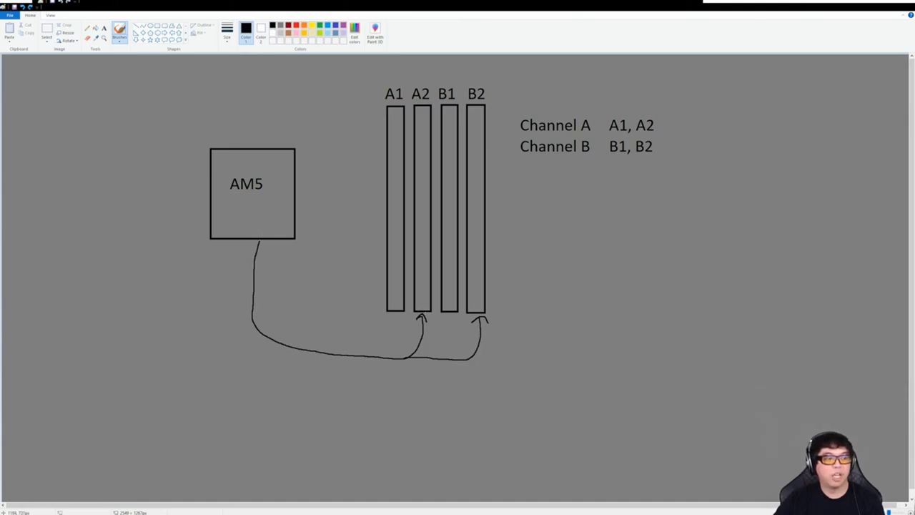
{"action": "left_click_drag", "start_coordinate": [423, 179], "coordinate": [422, 312]}
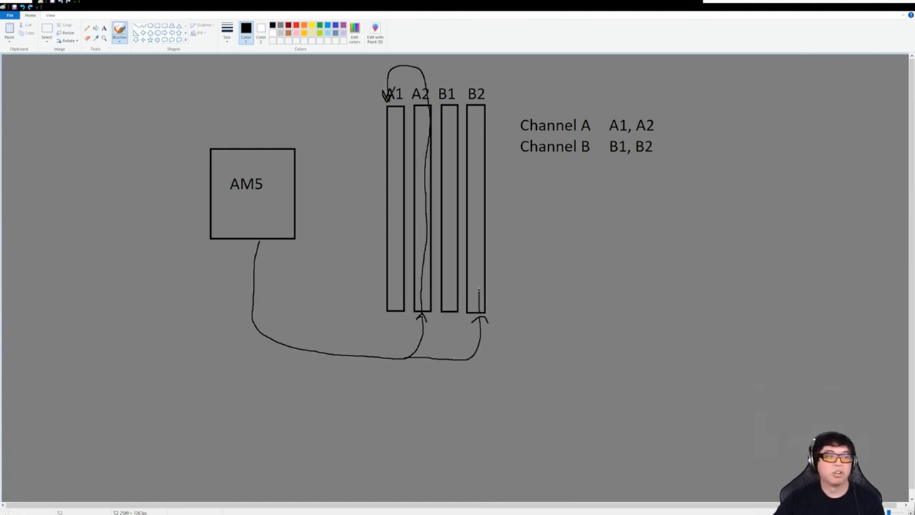
{"action": "left_click_drag", "start_coordinate": [469, 68], "coordinate": [478, 317]}
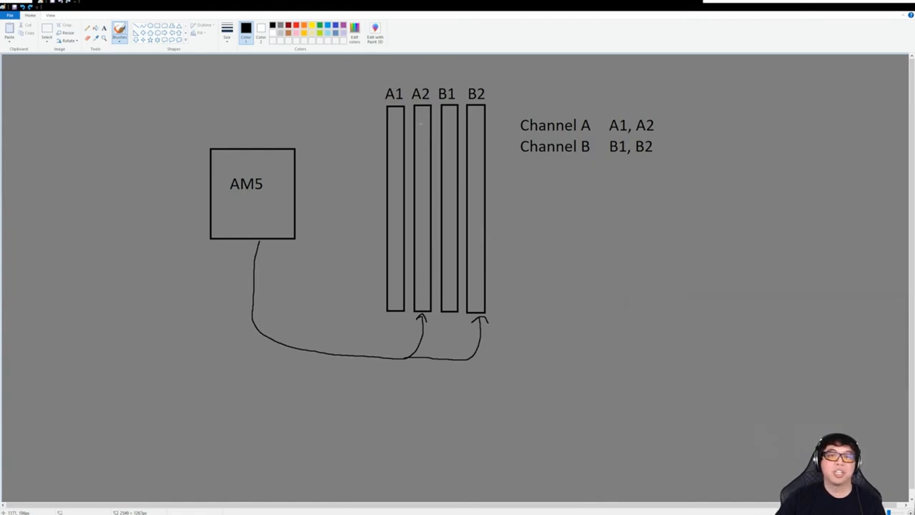
- Draw red brush strokes through all four slots A1, A2, B1 and B2
{"action": "left_click", "coordinate": [246, 28]}
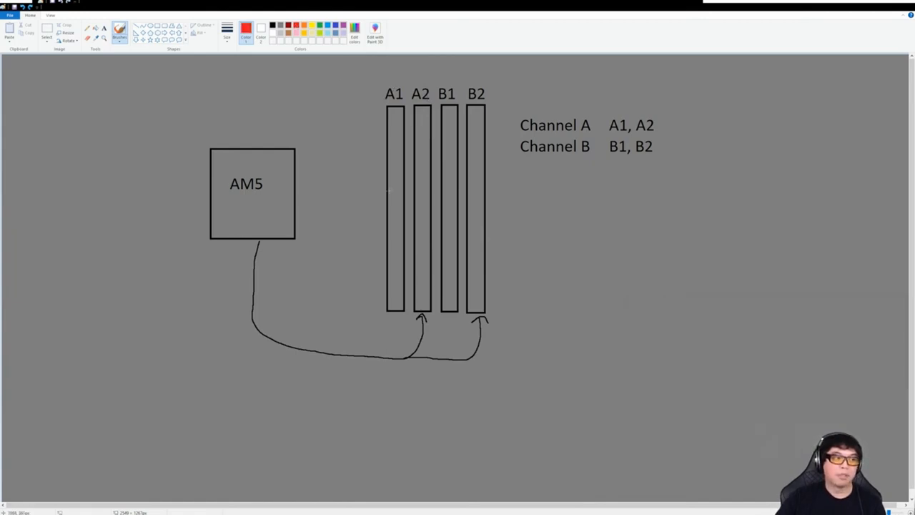
{"action": "left_click_drag", "start_coordinate": [394, 114], "coordinate": [397, 286]}
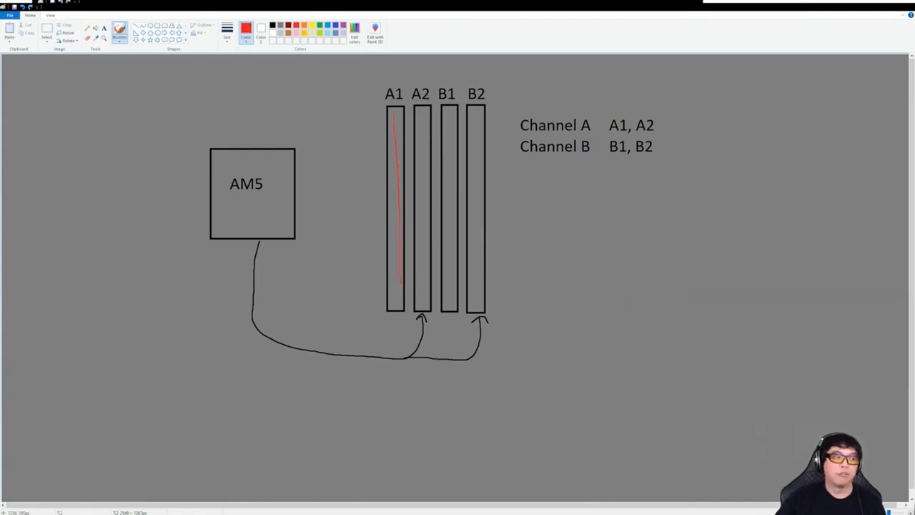
{"action": "left_click_drag", "start_coordinate": [422, 115], "coordinate": [431, 293]}
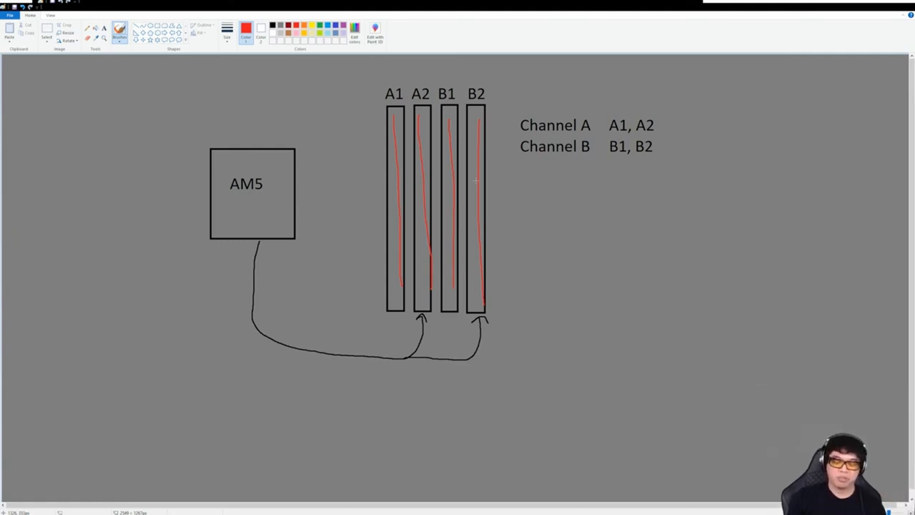
- Write '4x16gb' below the channel labels as the first memory option
{"action": "type", "text": "4x16"}
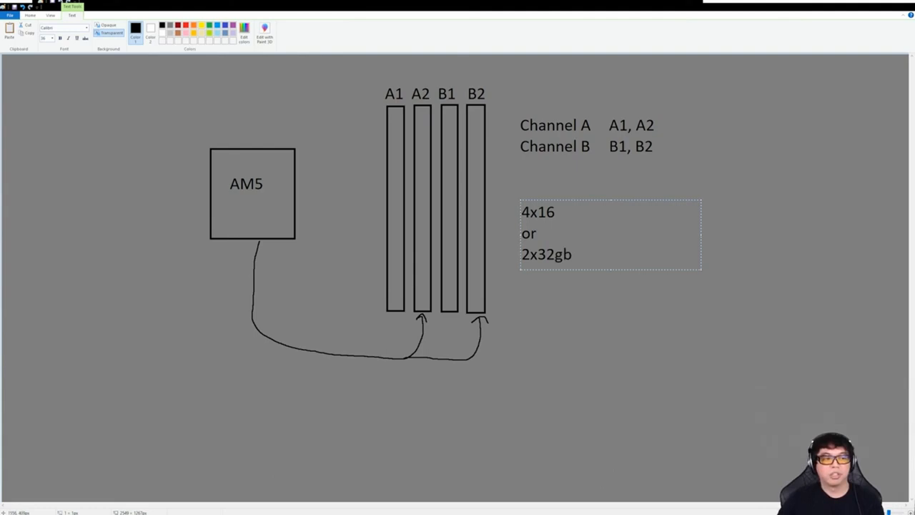
{"action": "type", "text": "gb"}
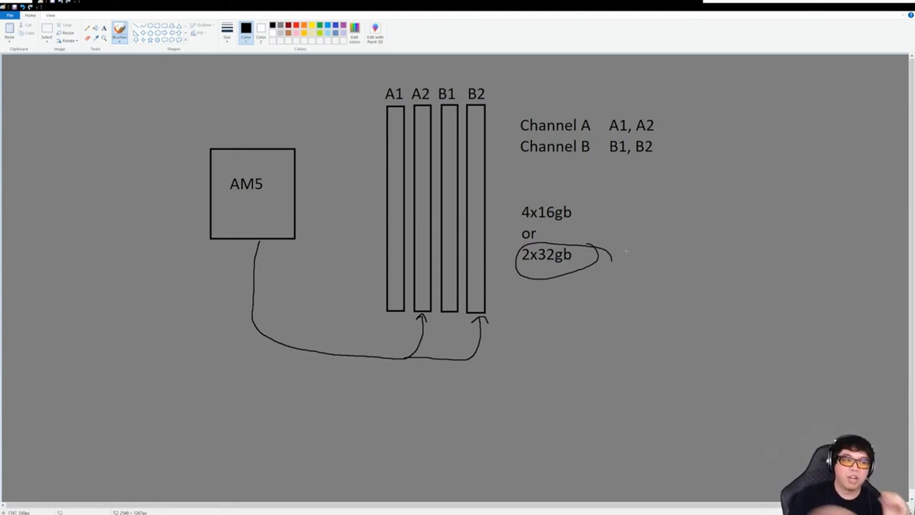
- Circle 2x32gb several times and cross out 4x16gb with an X
{"action": "left_click_drag", "start_coordinate": [517, 238], "coordinate": [593, 243]}
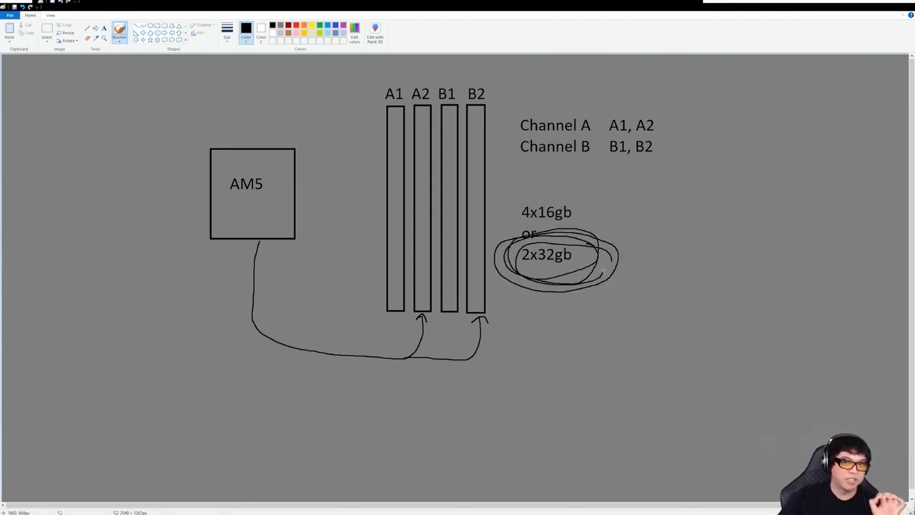
{"action": "left_click_drag", "start_coordinate": [517, 187], "coordinate": [583, 230]}
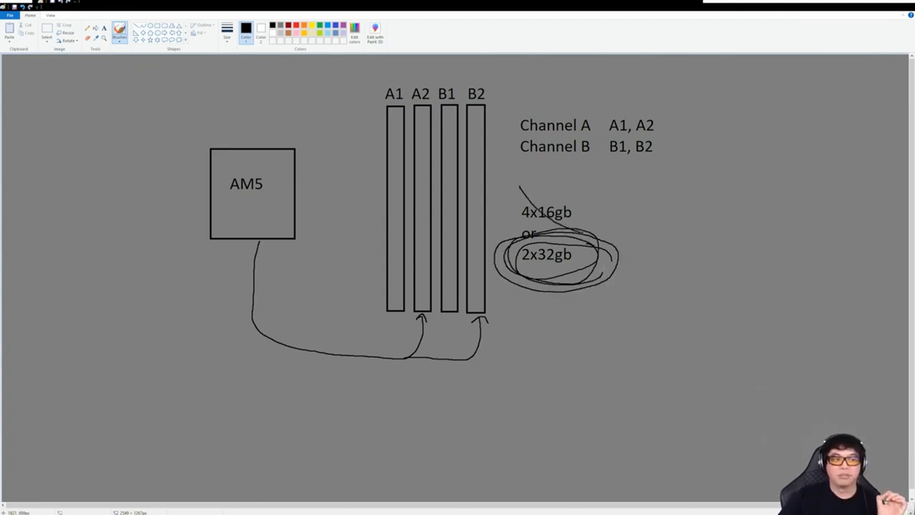
{"action": "left_click_drag", "start_coordinate": [517, 229], "coordinate": [583, 189]}
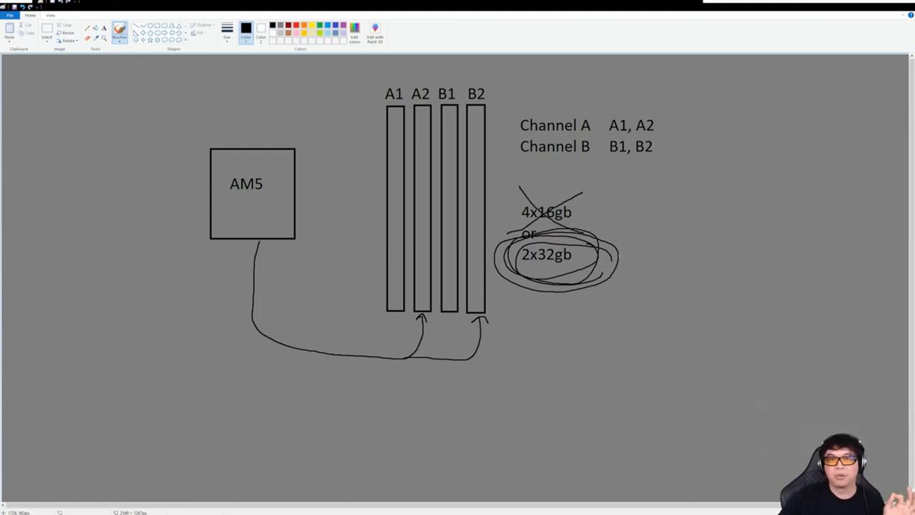